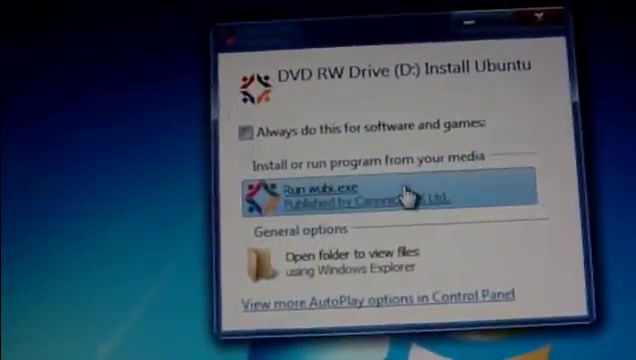
Launch wubi.exe from the Ubuntu DVD and choose Install inside Windows.
left_click(330, 190)
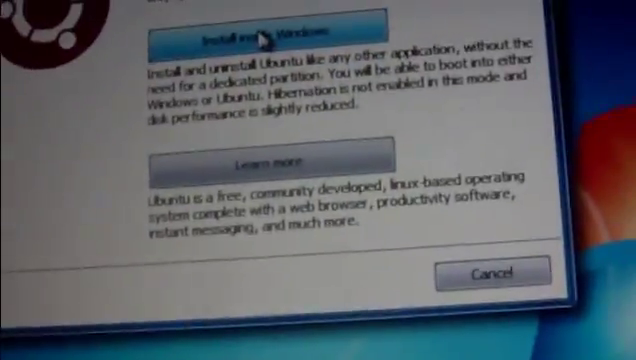
left_click(254, 28)
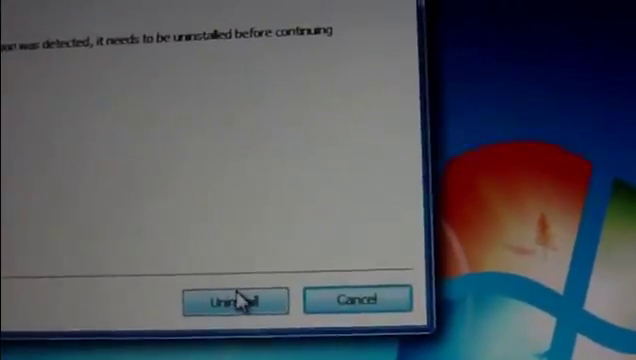
Uninstall the previously detected Ubuntu so the new account setup form appears.
left_click(248, 300)
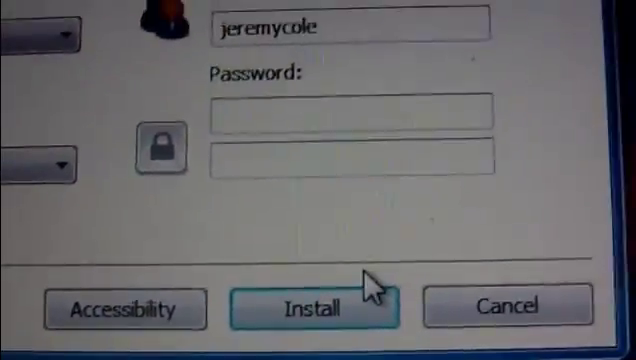
Begin the Ubuntu installation with the entered account settings.
left_click(314, 306)
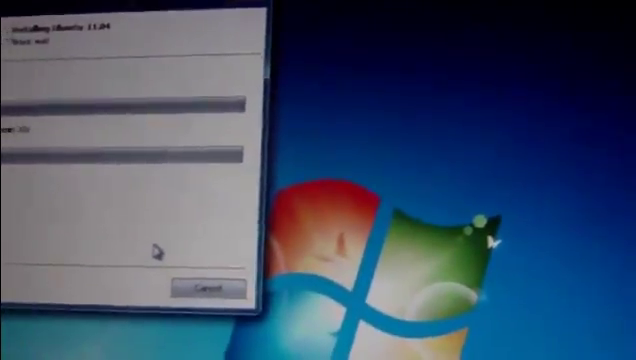